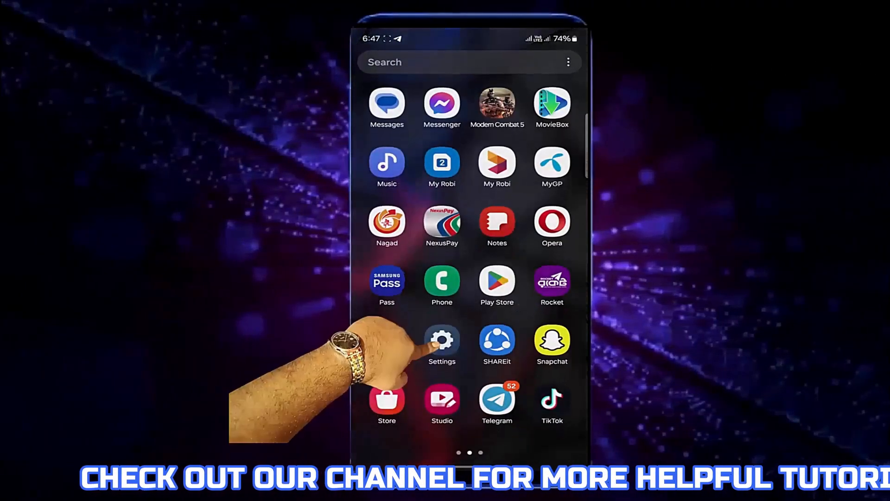
Launch Settings from the home screen and scroll to the About phone entry.
{"action": "left_click", "coordinate": [442, 347]}
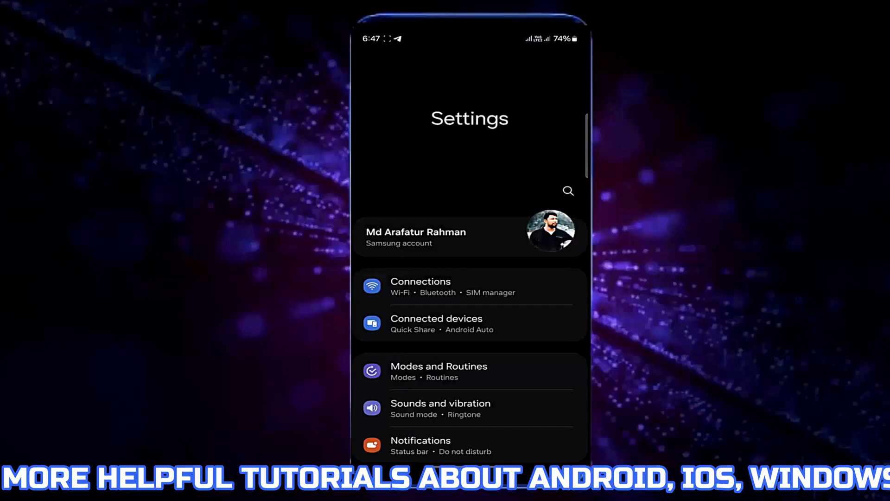
{"action": "scroll", "scroll_direction": "down", "scroll_amount": 3}
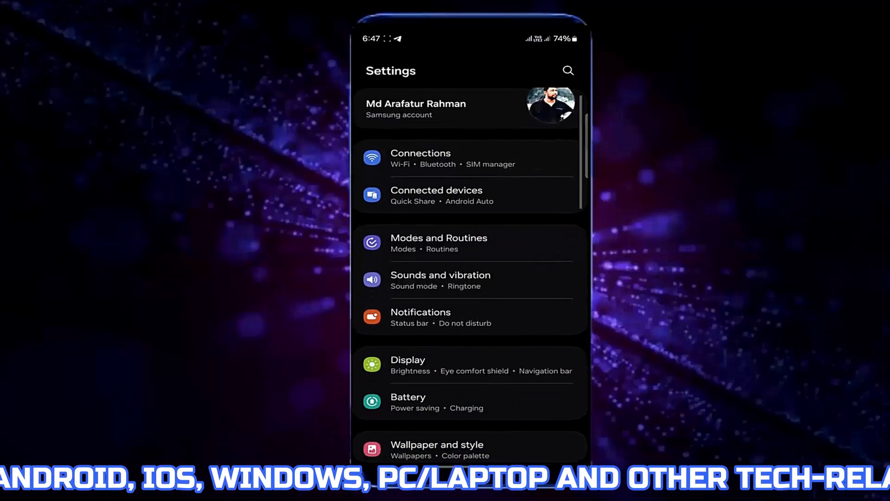
{"action": "scroll", "scroll_direction": "down", "scroll_amount": 3}
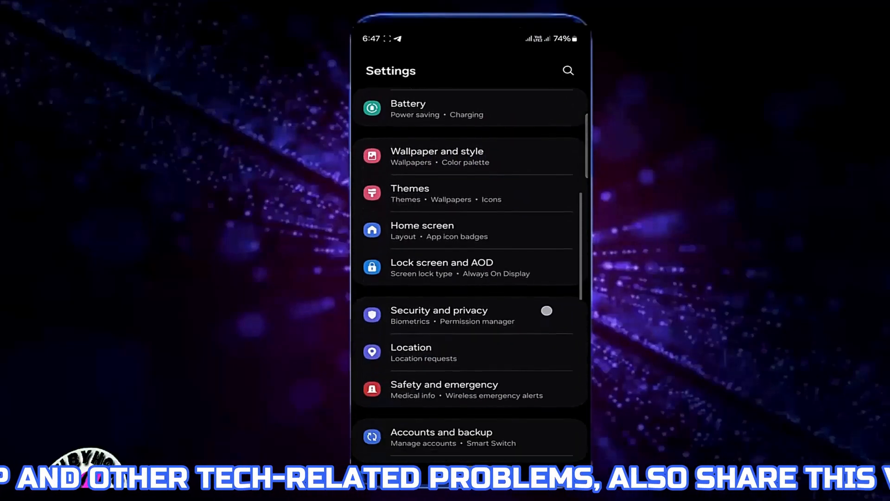
{"action": "scroll", "scroll_direction": "down", "scroll_amount": 3}
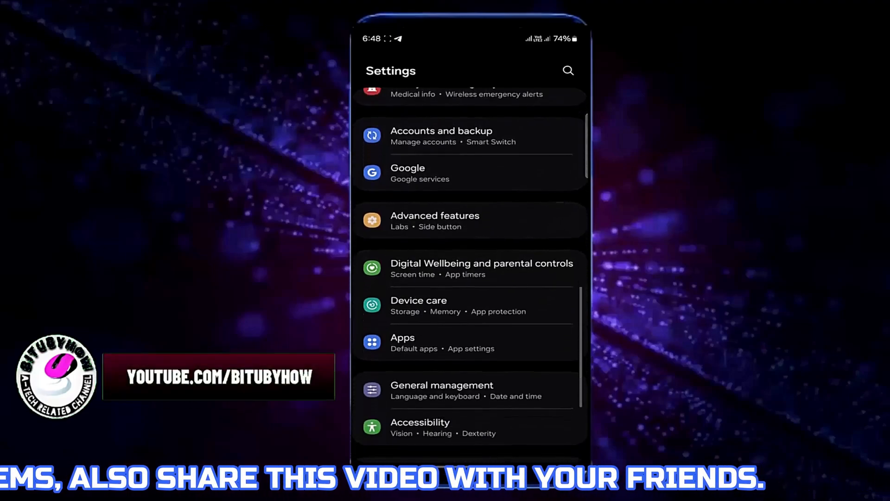
{"action": "scroll", "scroll_direction": "down", "scroll_amount": 3}
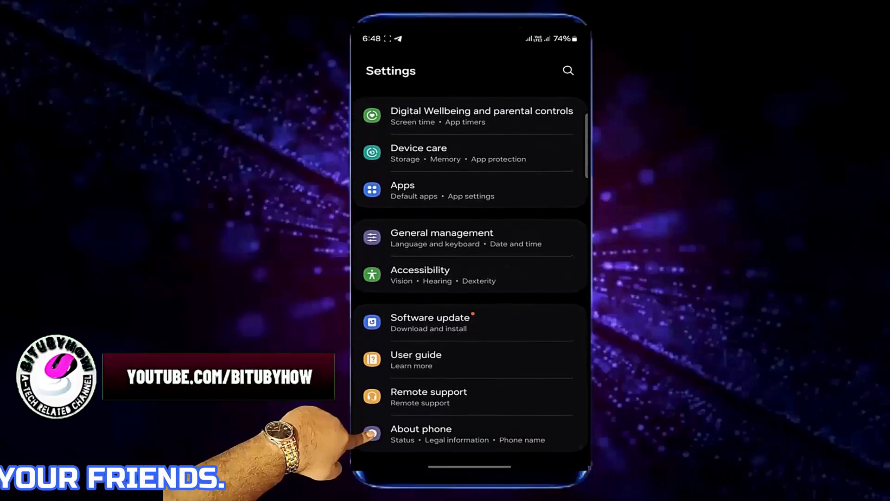
Go to About phone, then Software information to view the build number.
{"action": "left_click", "coordinate": [421, 429]}
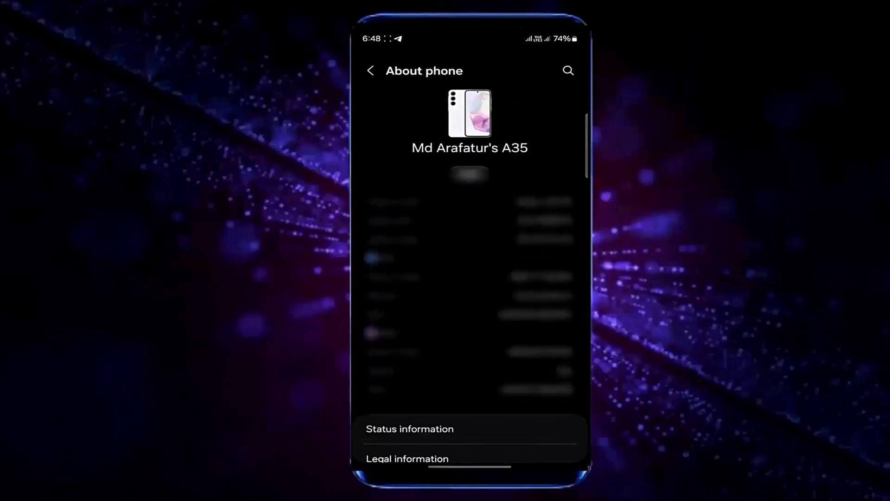
{"action": "scroll", "scroll_direction": "down", "scroll_amount": 3}
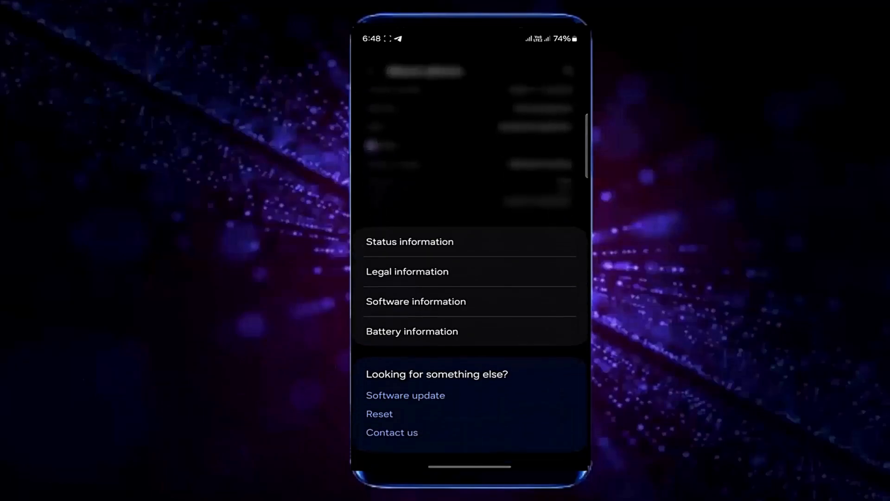
{"action": "left_click", "coordinate": [416, 301]}
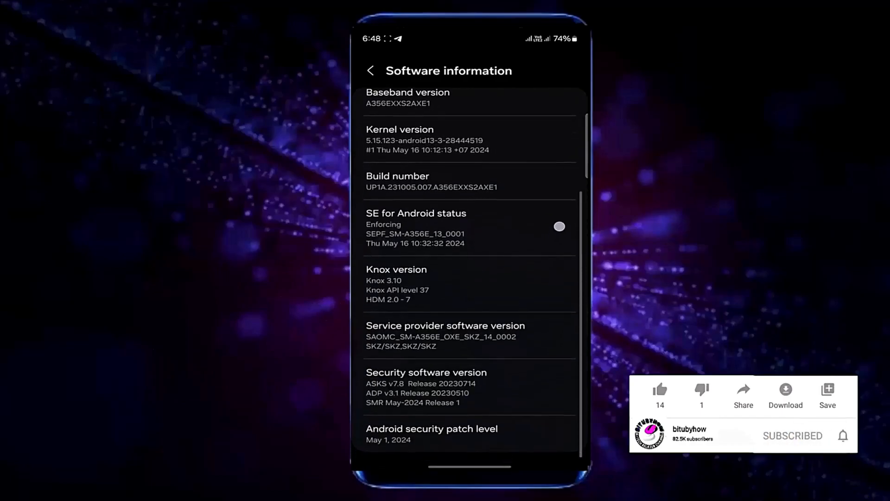
Tap Build number seven times to turn on developer mode, then go back.
{"action": "left_click", "coordinate": [844, 435]}
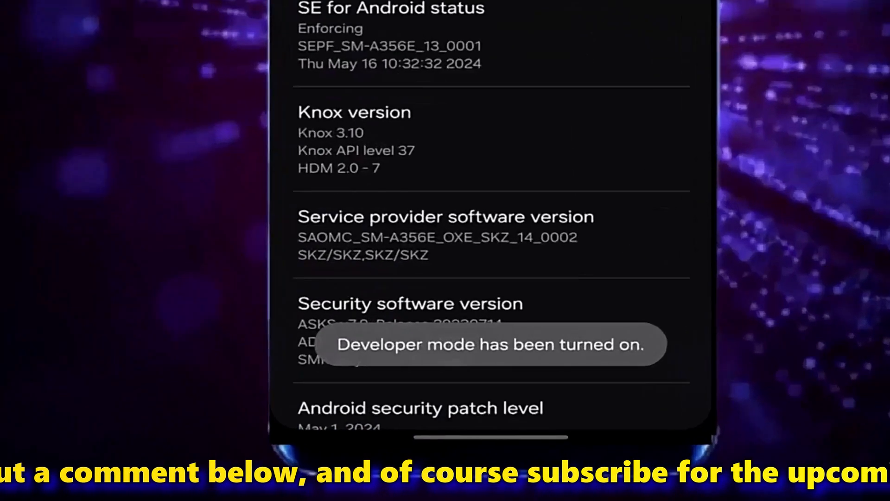
{"action": "scroll", "scroll_direction": "down", "scroll_amount": 3}
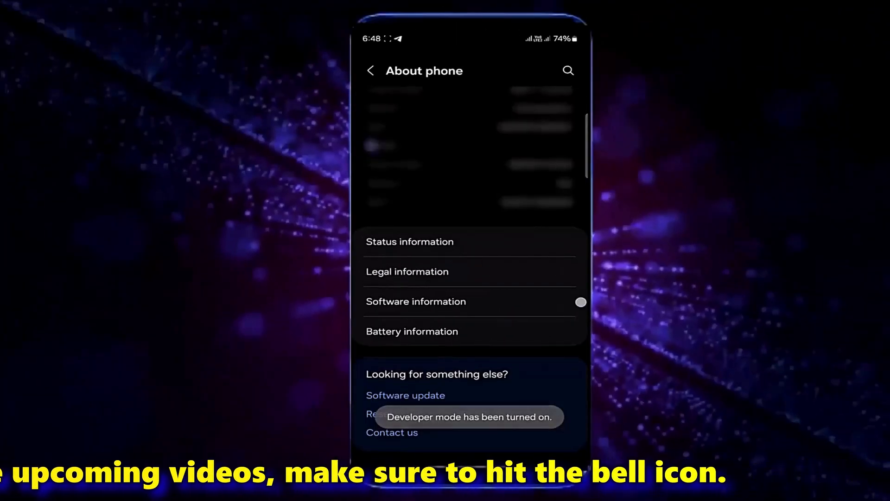
Open the new Developer options page, confirm it's On, then exit to home.
{"action": "left_click", "coordinate": [370, 70]}
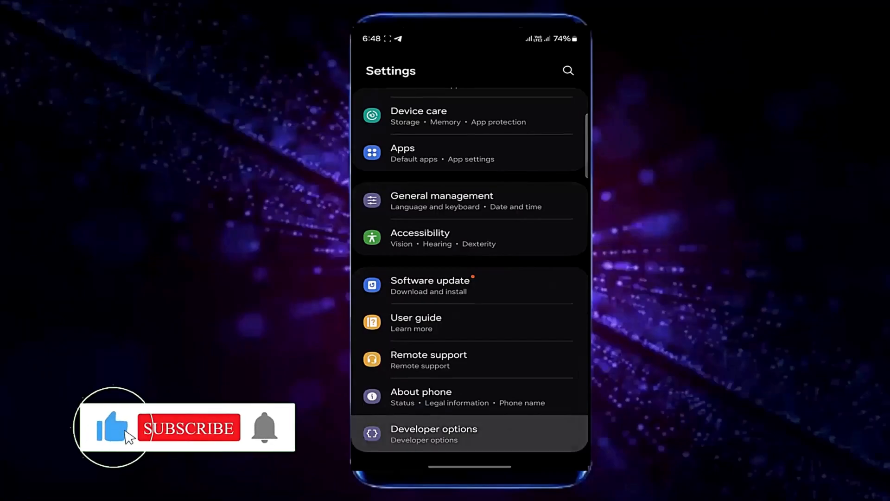
{"action": "left_click", "coordinate": [434, 434]}
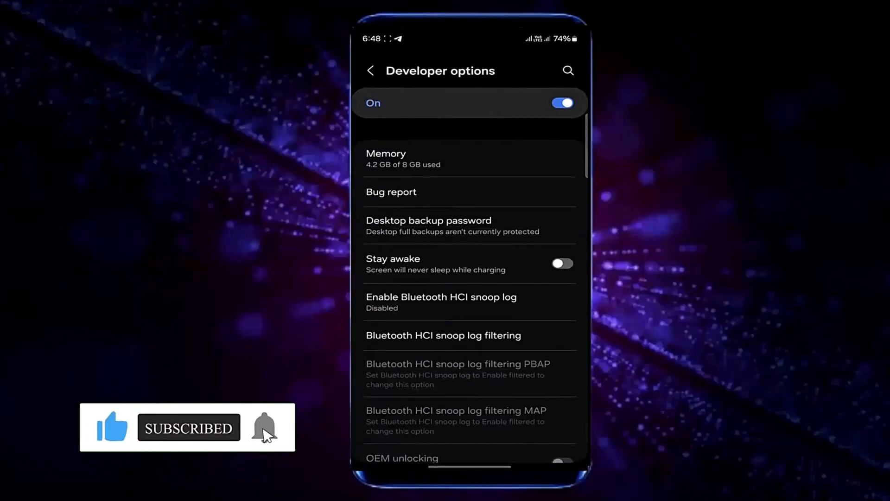
{"action": "left_click", "coordinate": [370, 71]}
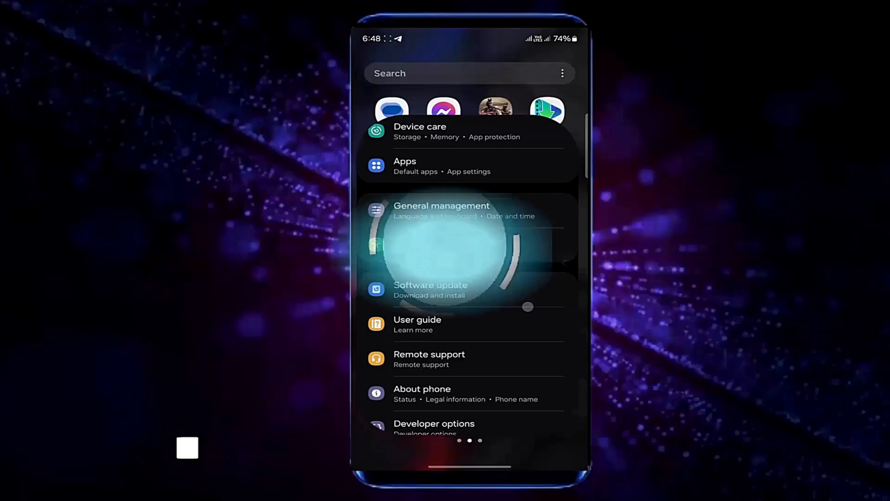